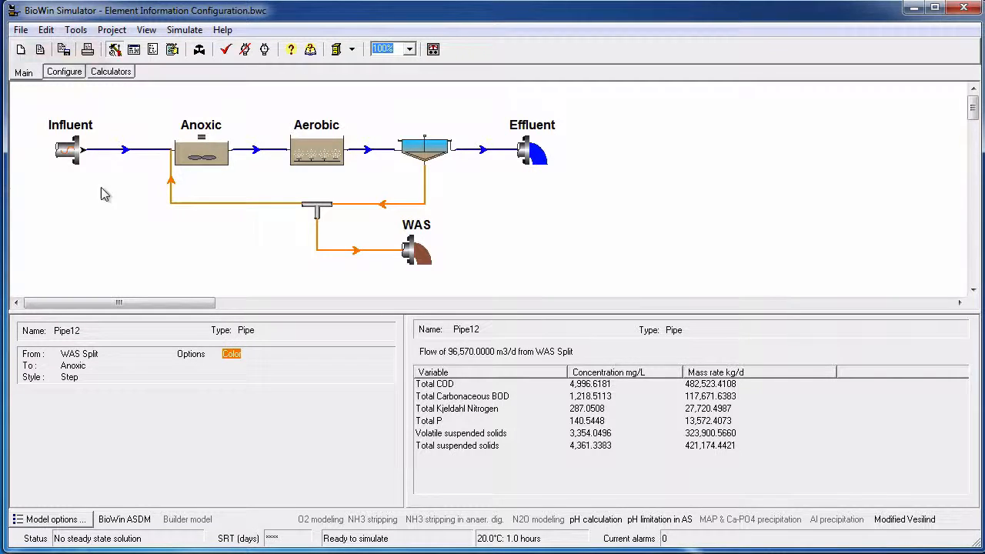
# Step: Add a single-panel blank page, Page 1, to the album via Album > Add page
pyautogui.click(134, 52)
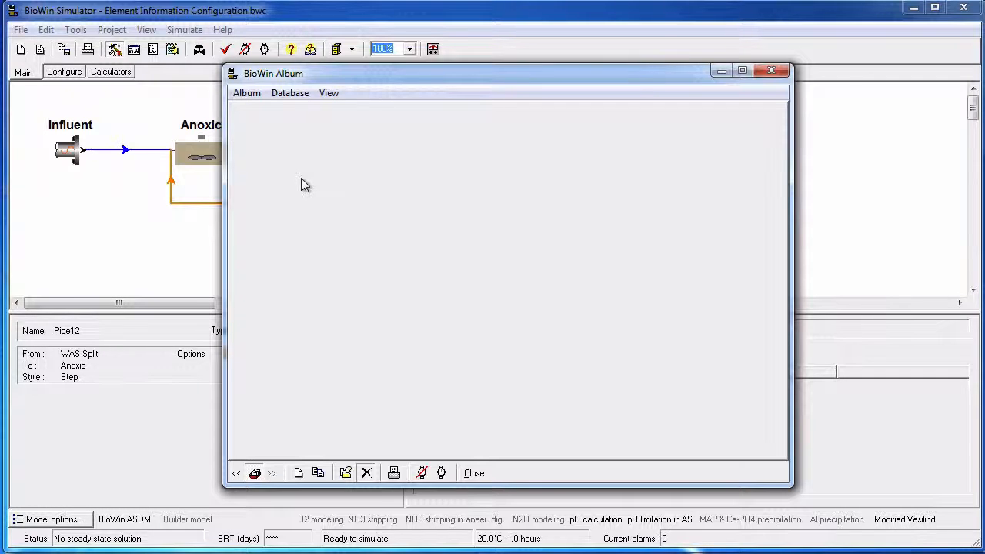
pyautogui.click(246, 92)
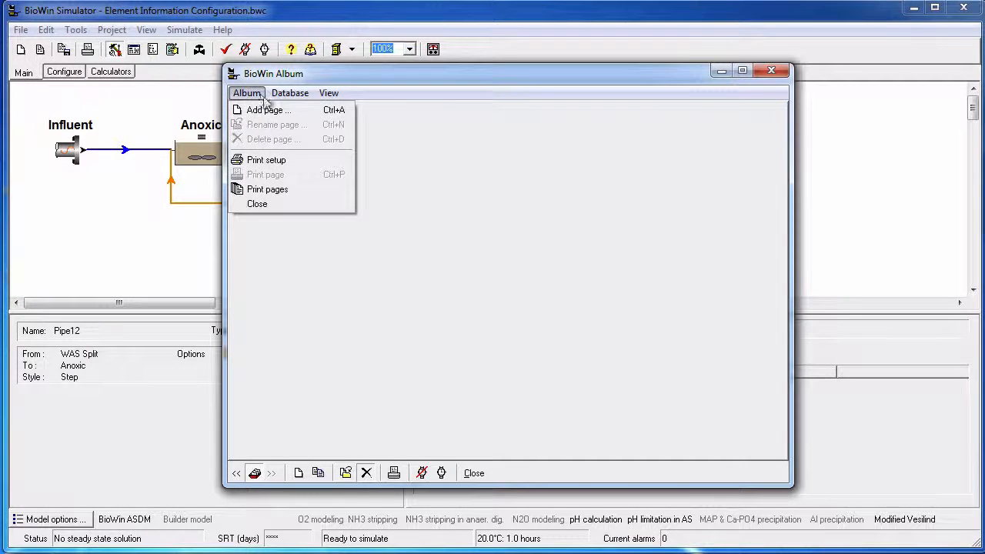
pyautogui.click(265, 110)
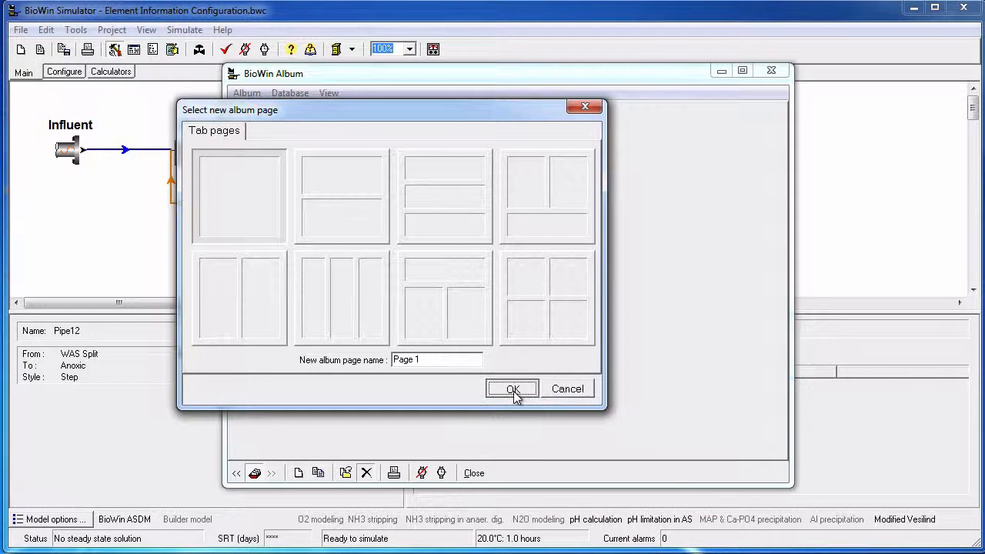
pyautogui.click(511, 388)
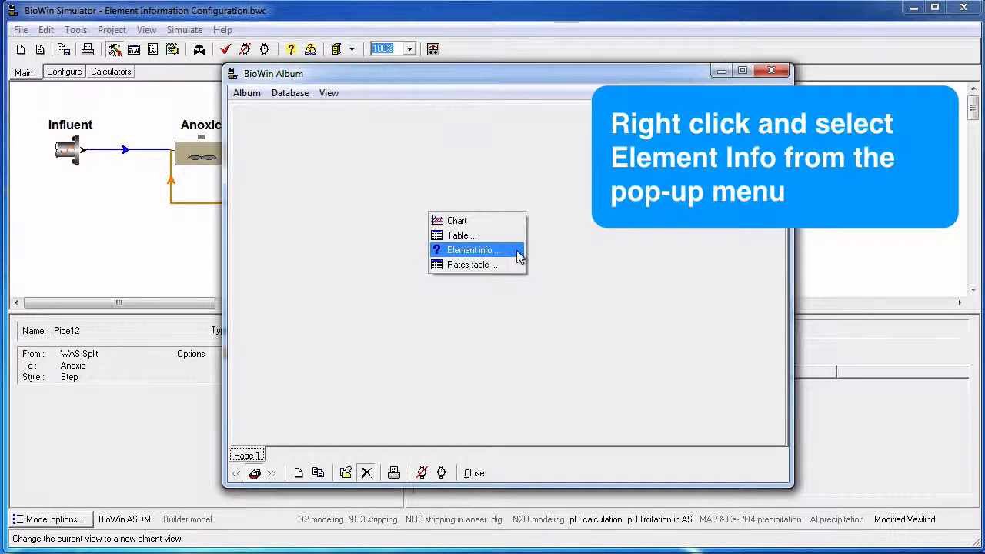
# Step: Place an Element info summary view of the Aerobic reactor on Page 1
pyautogui.click(470, 250)
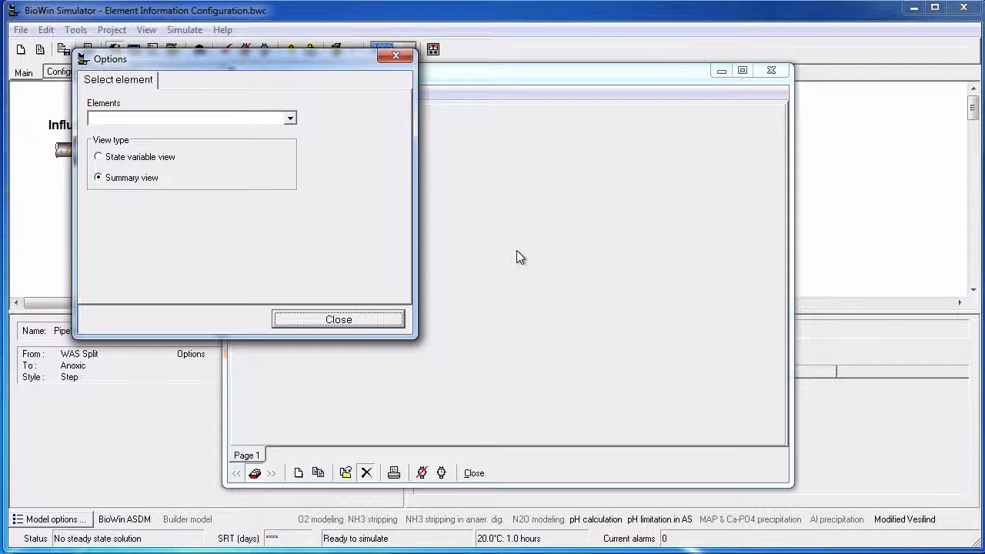
pyautogui.click(289, 117)
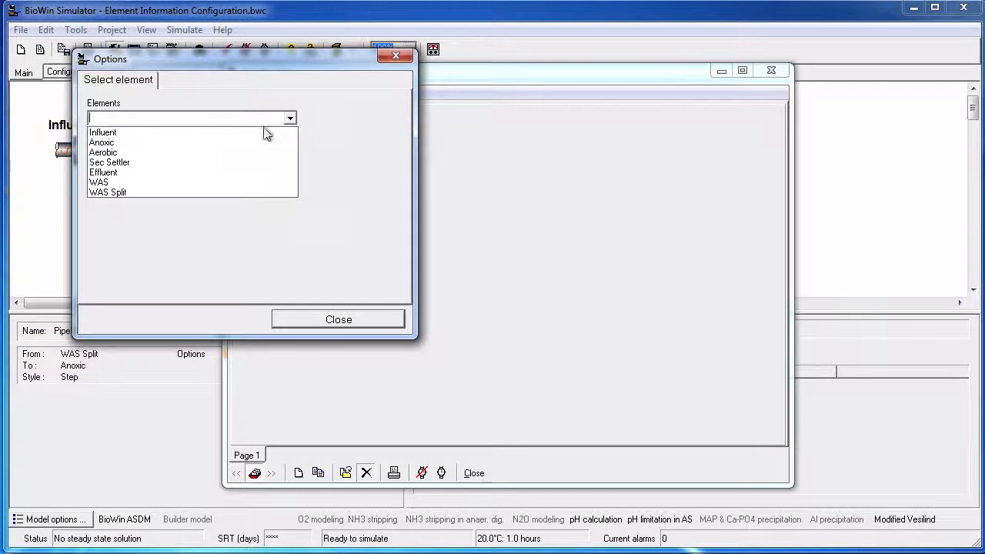
pyautogui.click(101, 152)
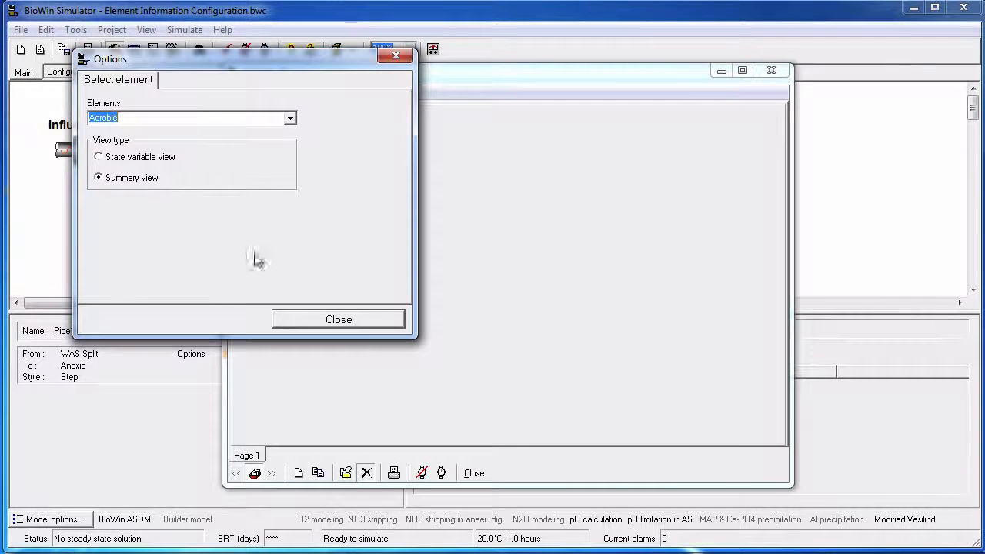
pyautogui.click(338, 319)
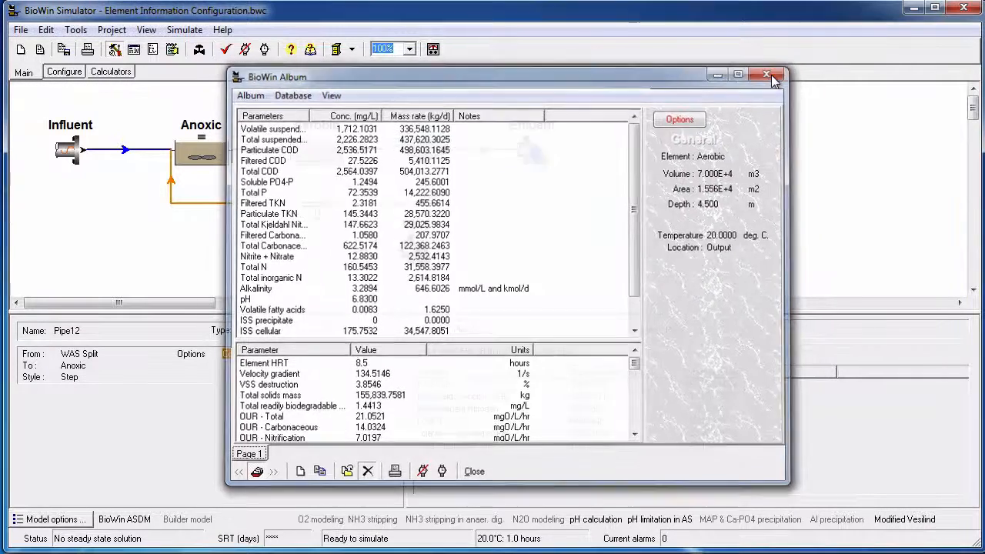
# Step: Send the Sec Settler's summary element info to the album from the flowsheet and reopen the album
pyautogui.click(763, 74)
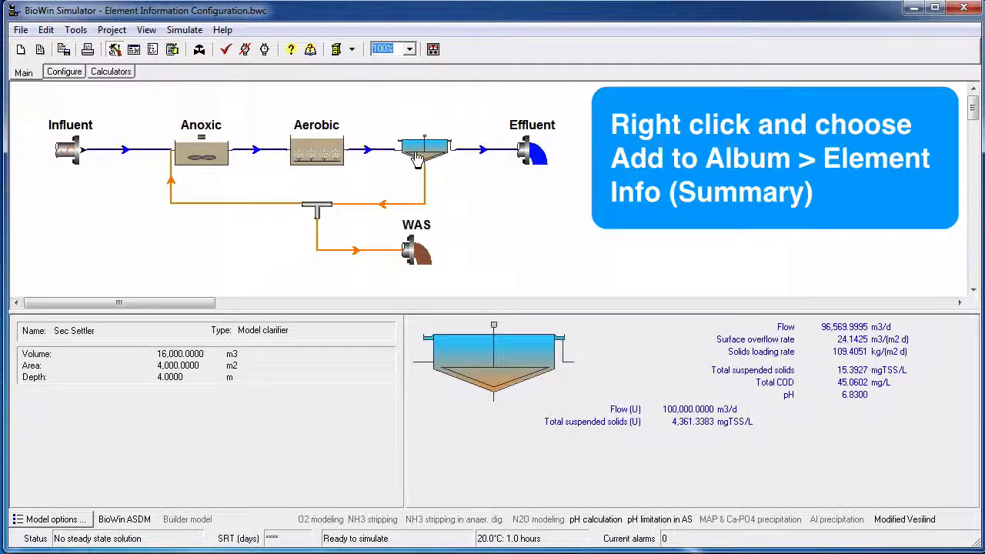
pyautogui.rightClick(419, 154)
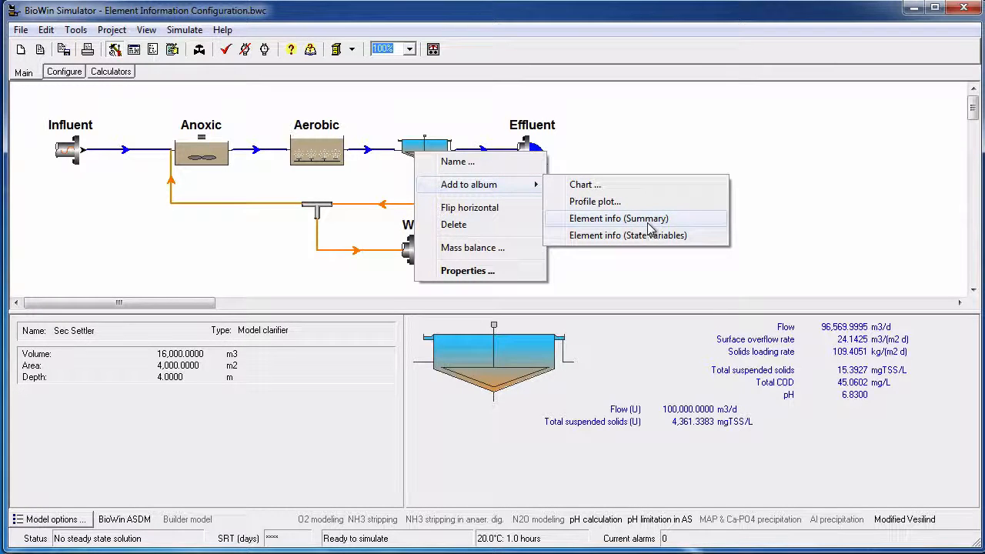
pyautogui.click(625, 218)
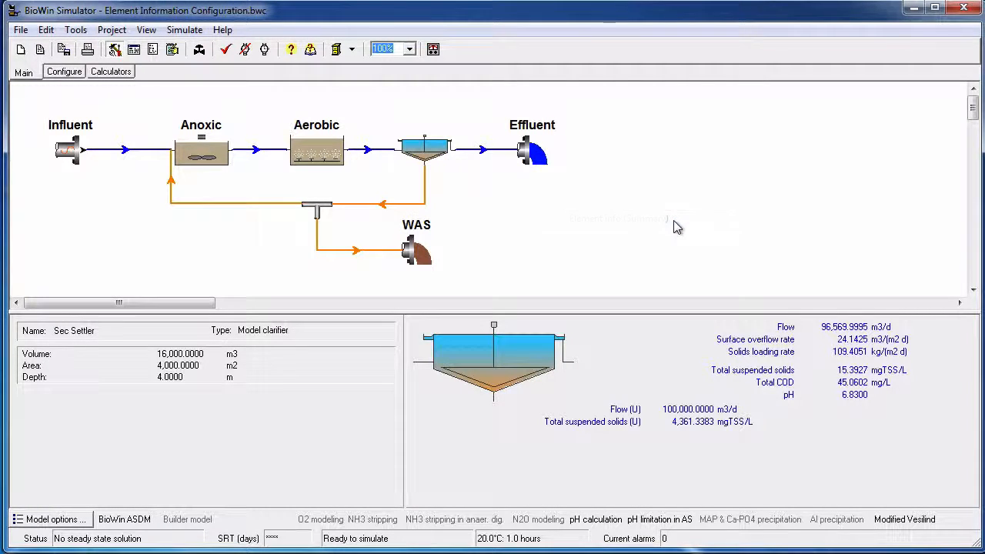
pyautogui.moveTo(590, 214)
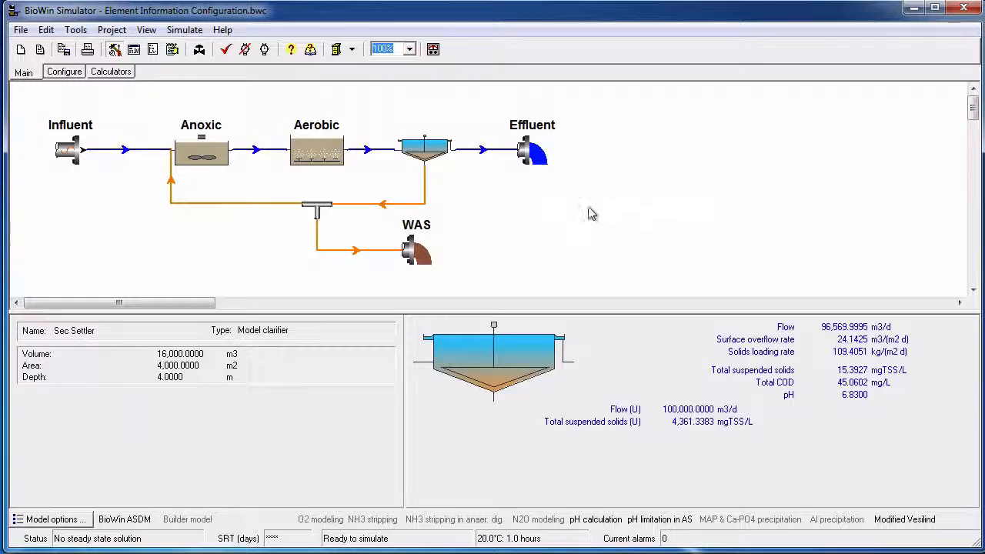
pyautogui.click(133, 50)
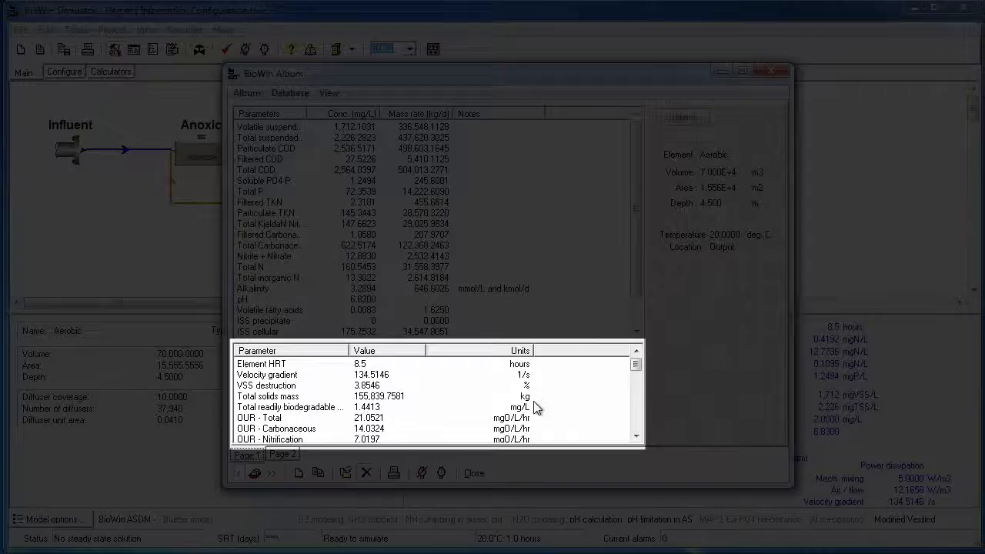
# Step: Switch to Page 2 showing the secondary settler's summary info
pyautogui.click(377, 419)
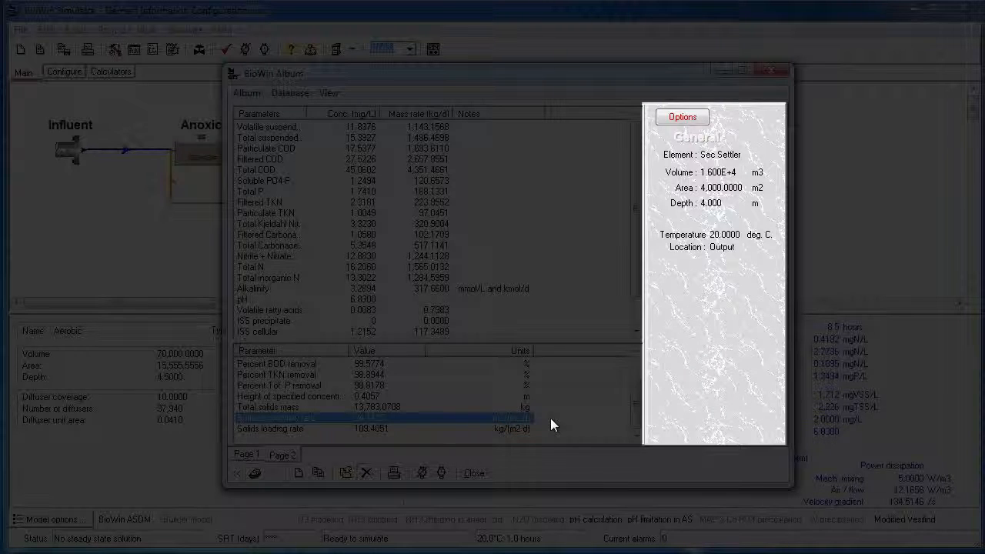
pyautogui.moveTo(664, 347)
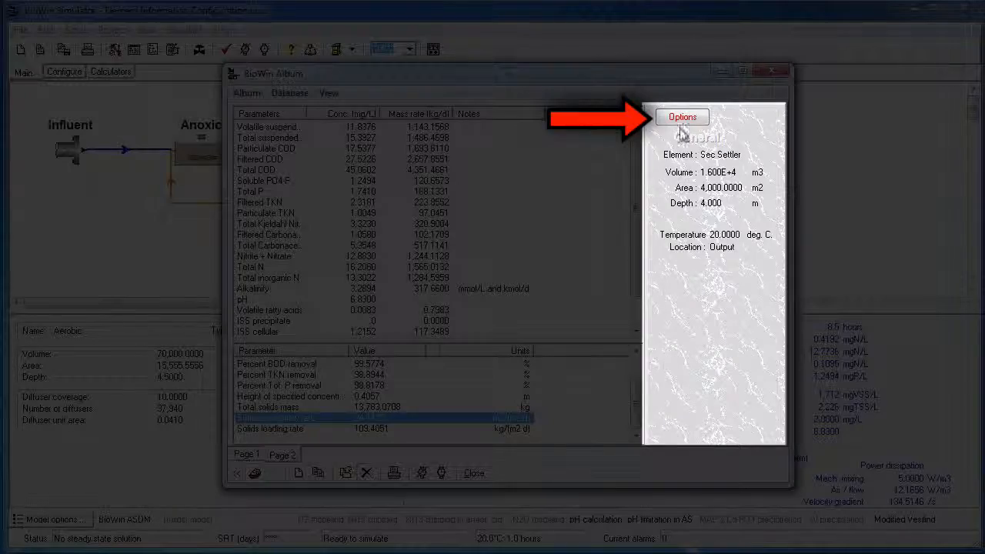
# Step: Set the settler view's display option to Water chemistry
pyautogui.click(682, 117)
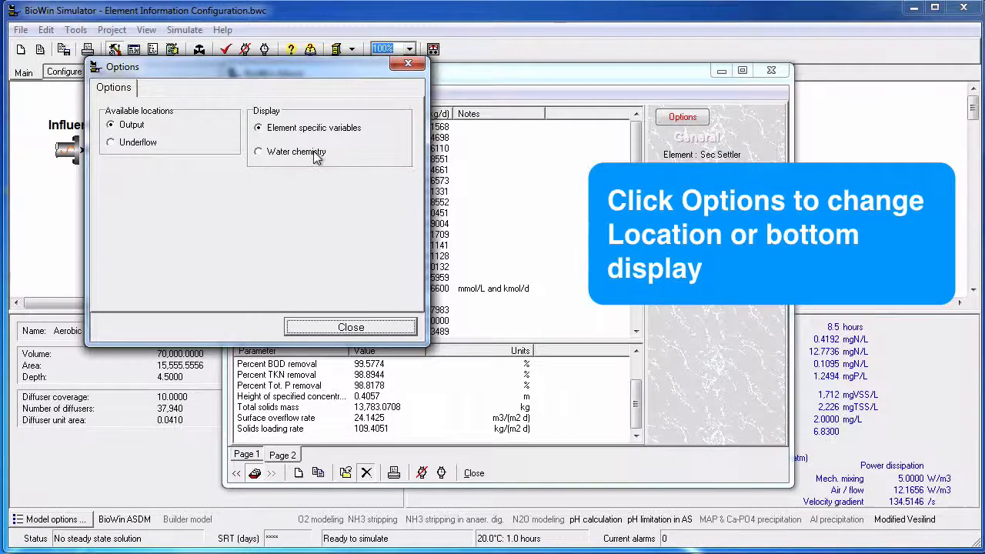
pyautogui.click(259, 151)
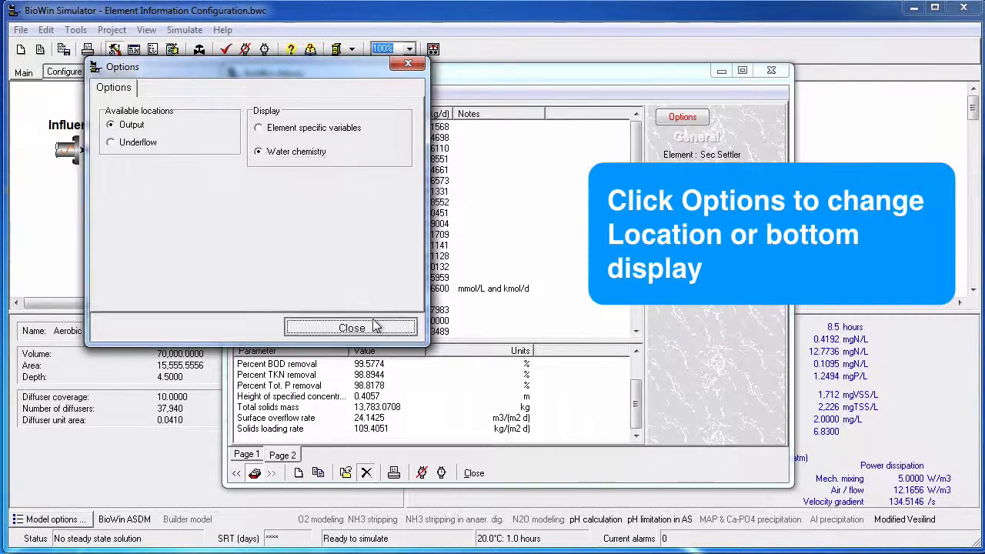
pyautogui.click(351, 326)
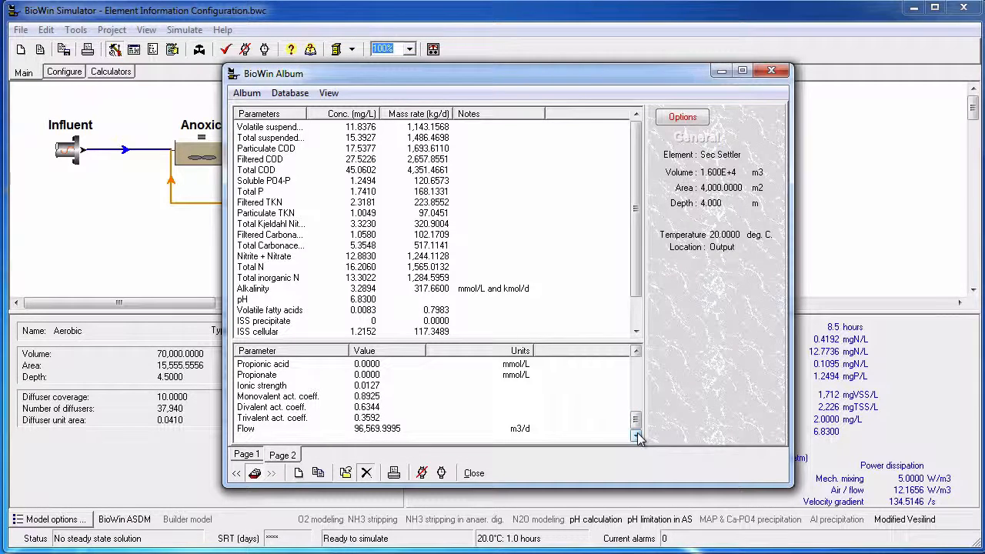
pyautogui.moveTo(582, 426)
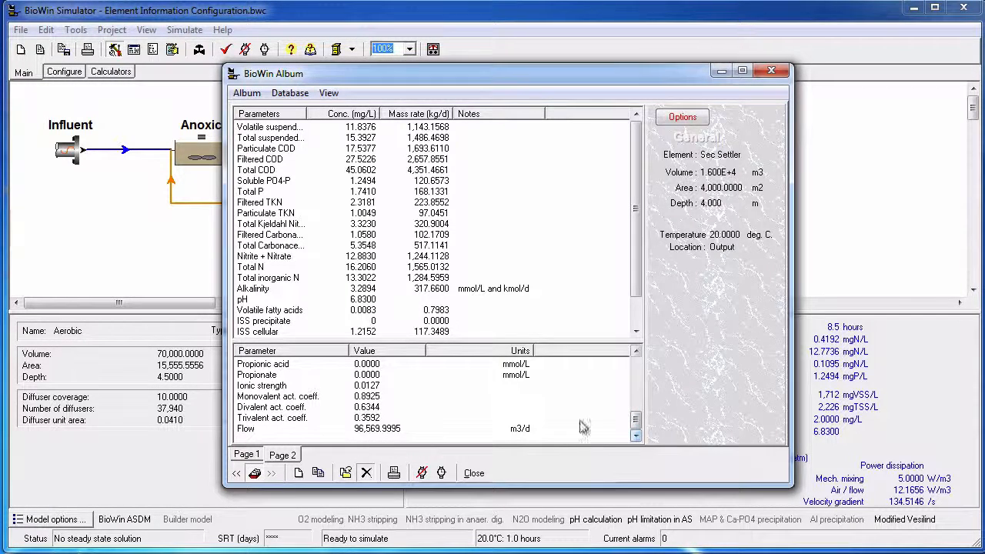
pyautogui.moveTo(321, 114)
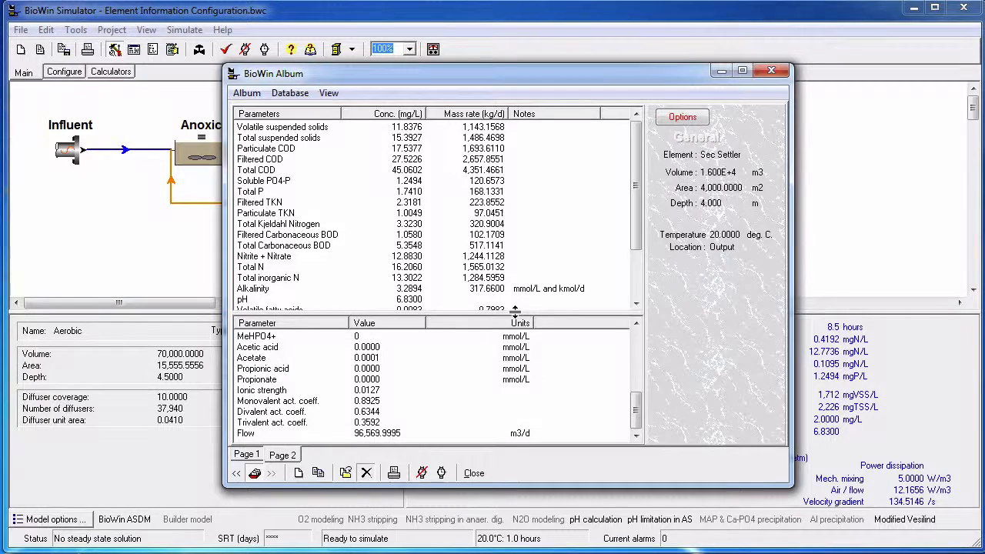
# Step: Scroll the water chemistry table to show MeHPO4, acetic acid and acetate entries
pyautogui.scroll(-3)
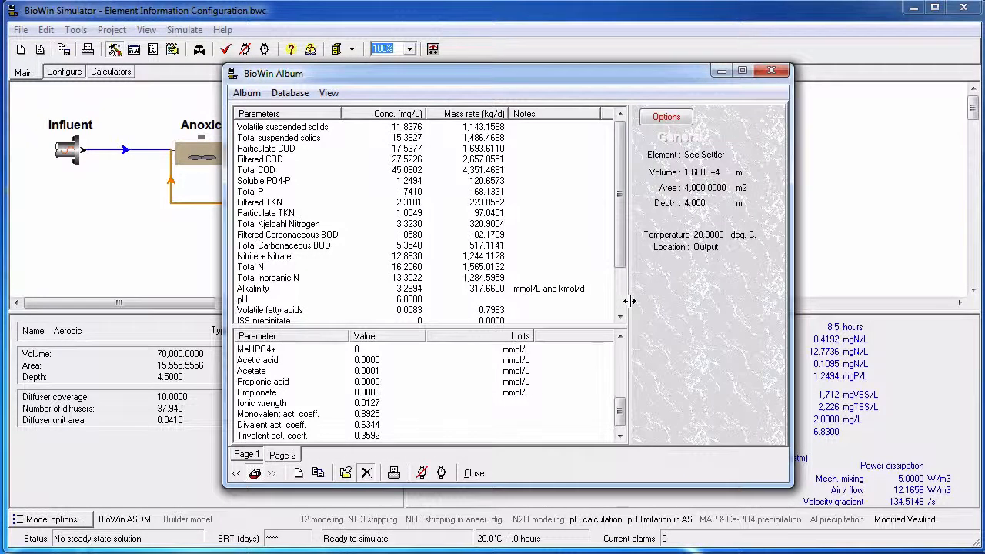
pyautogui.moveTo(639, 308)
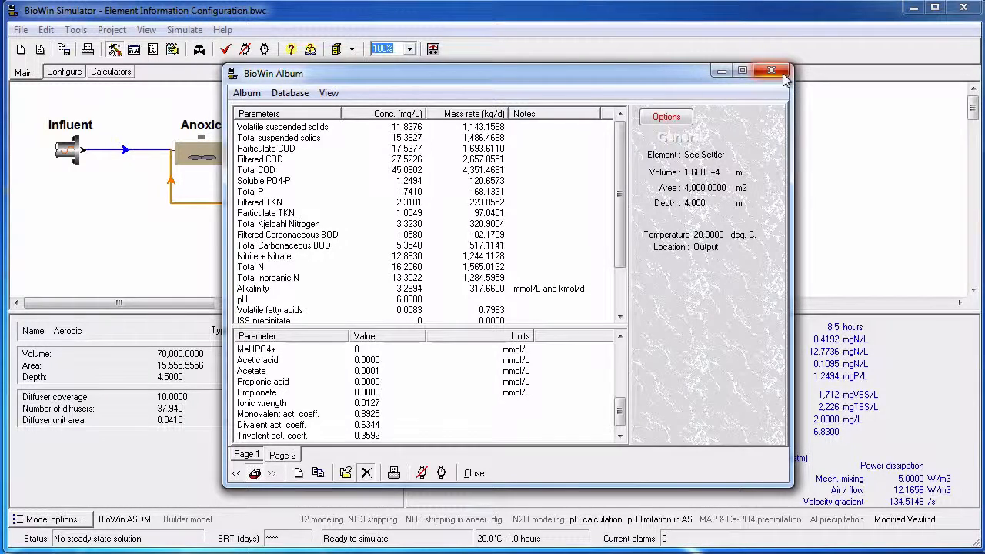
# Step: Return to the flowsheet and bring up the Aerobic reactor's actions to add its state-variable info
pyautogui.click(769, 67)
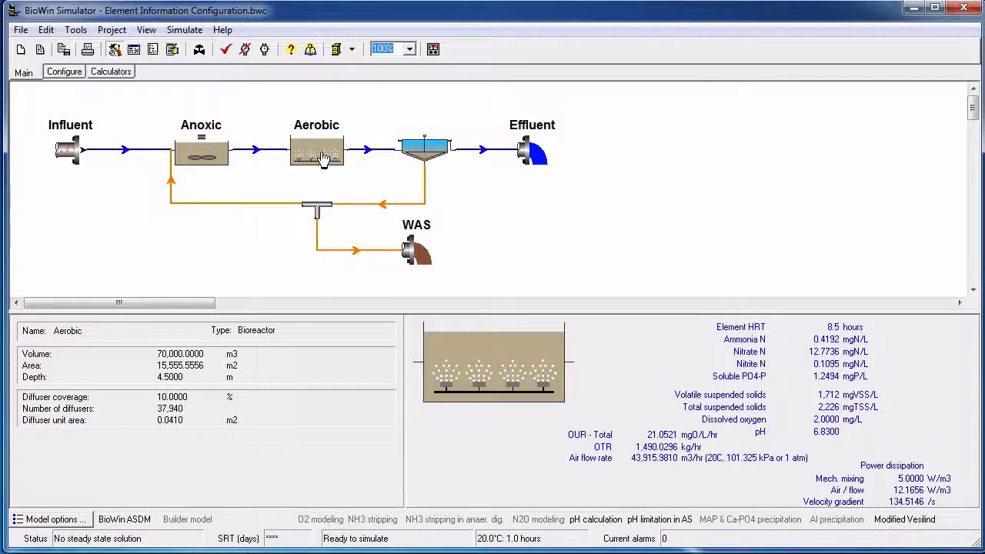
pyautogui.rightClick(317, 151)
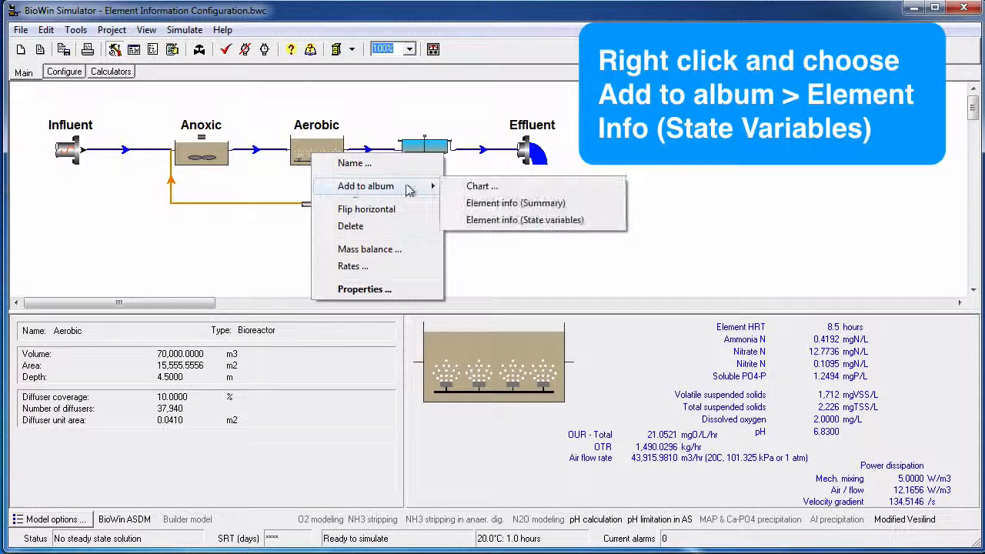
pyautogui.moveTo(526, 220)
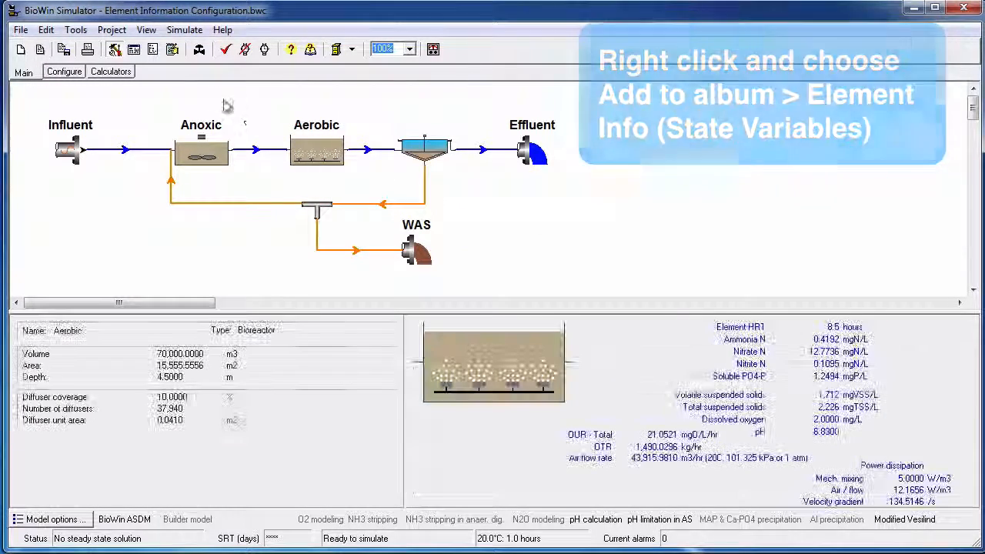
pyautogui.rightClick(316, 151)
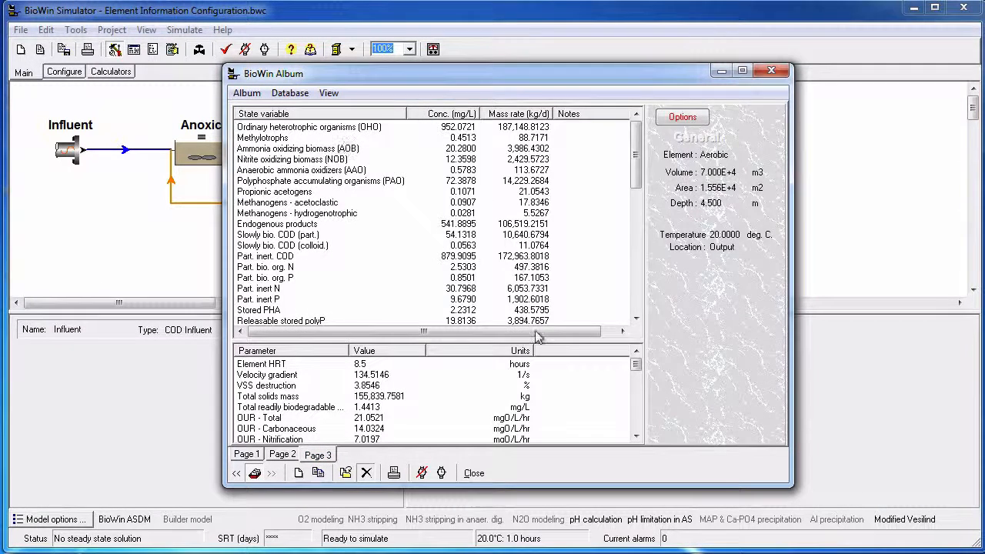
pyautogui.moveTo(606, 379)
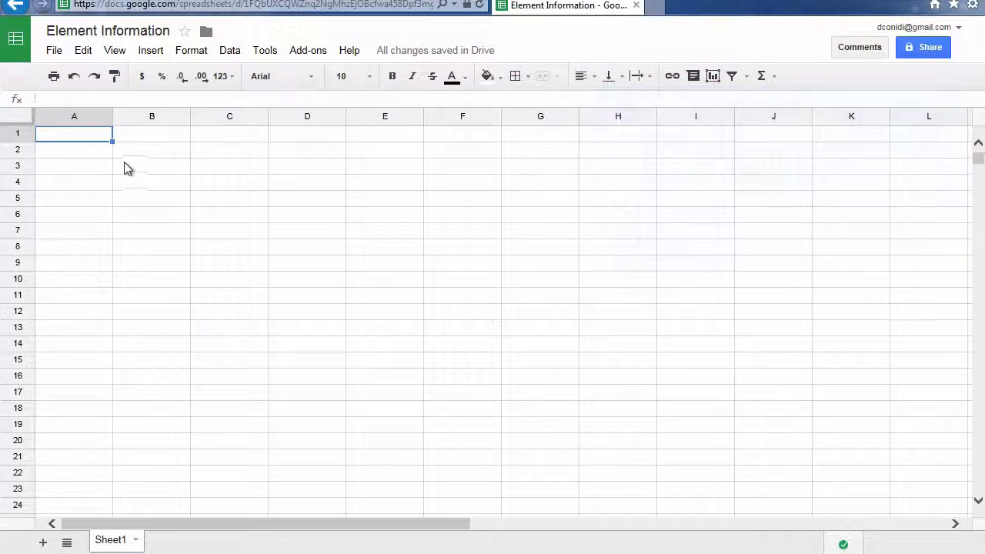
# Step: Paste the copied BioWin table into cell A1 of the Element Information sheet
pyautogui.rightClick(74, 132)
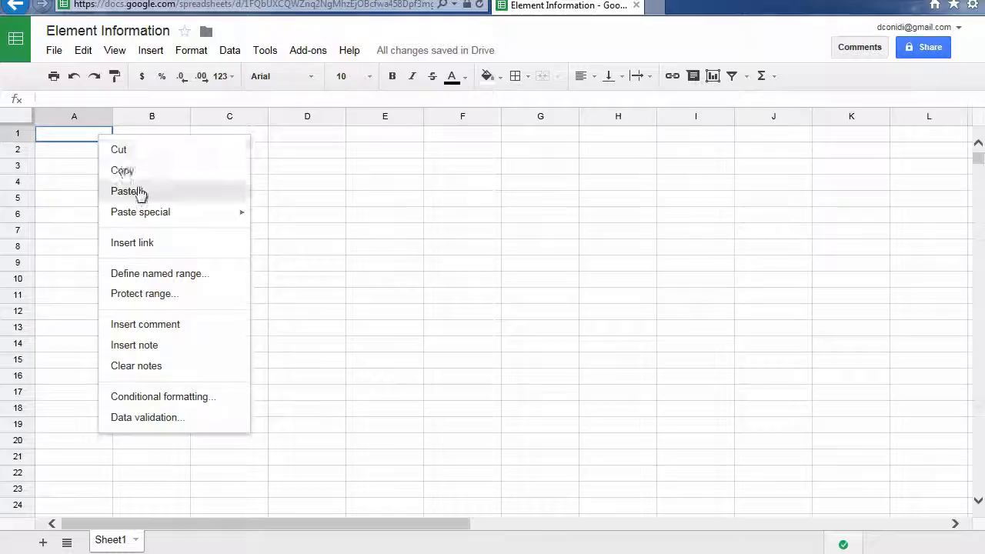
pyautogui.click(128, 191)
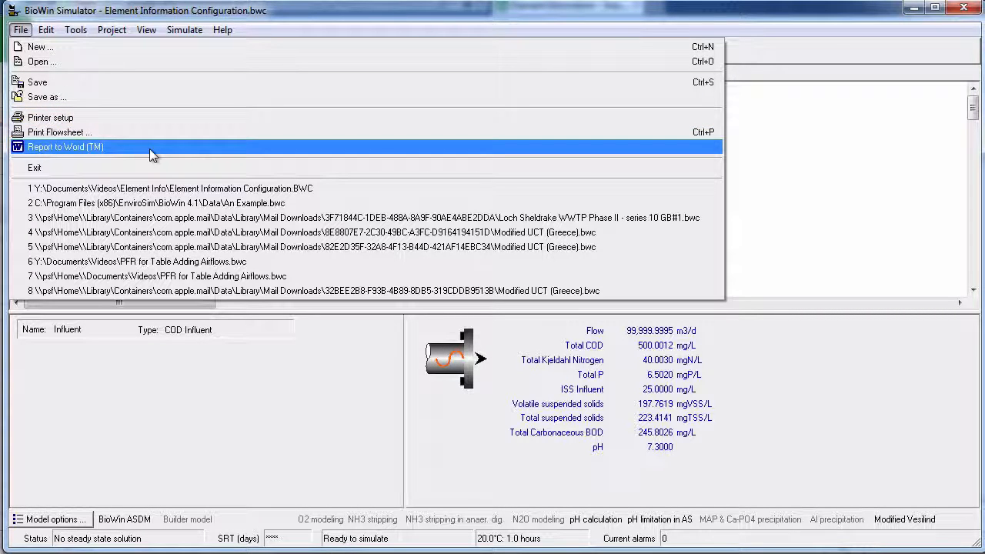
# Step: Dismiss the File menu and open BioWin Explorer listing all flowsheet elements
pyautogui.press('Escape')
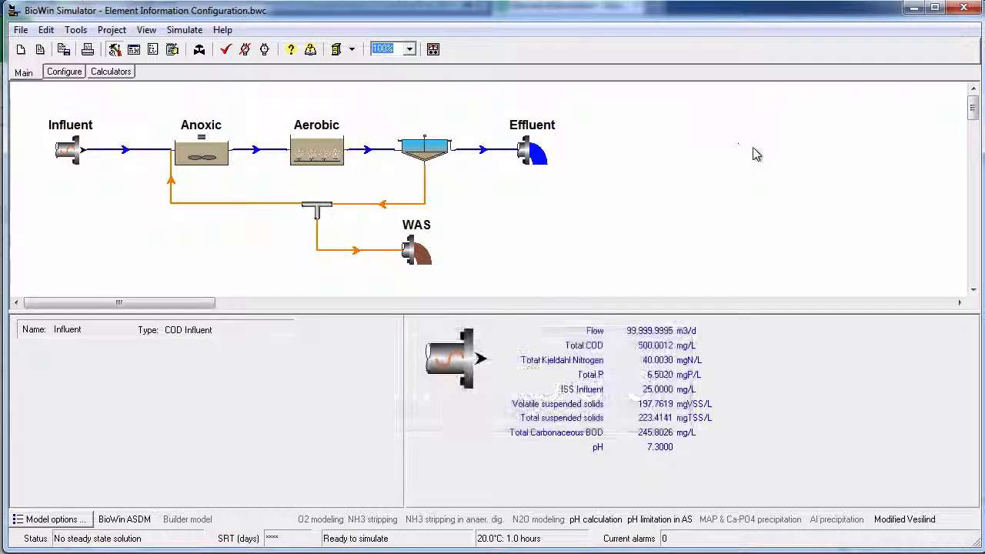
pyautogui.click(152, 48)
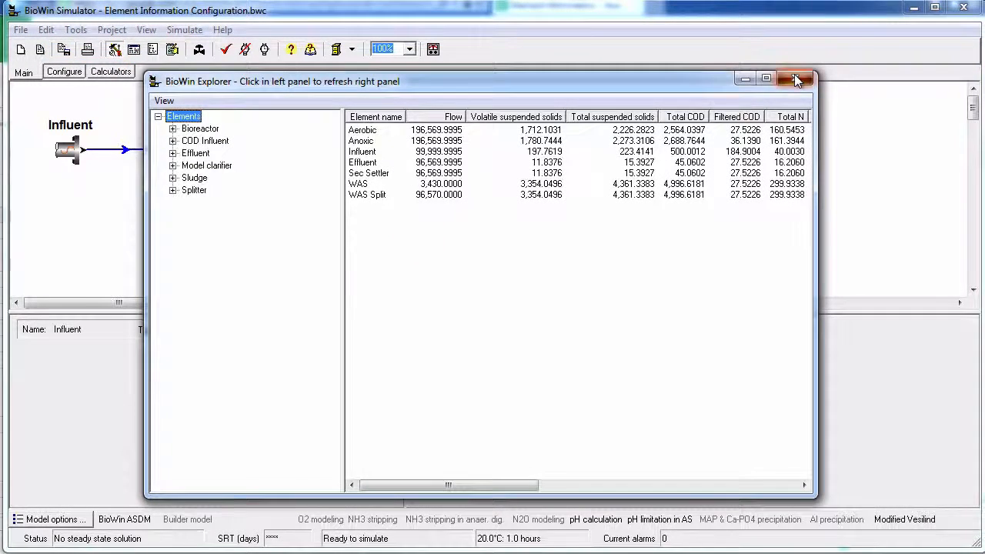
# Step: Close BioWin Explorer and reopen it with Ctrl+E
pyautogui.click(794, 77)
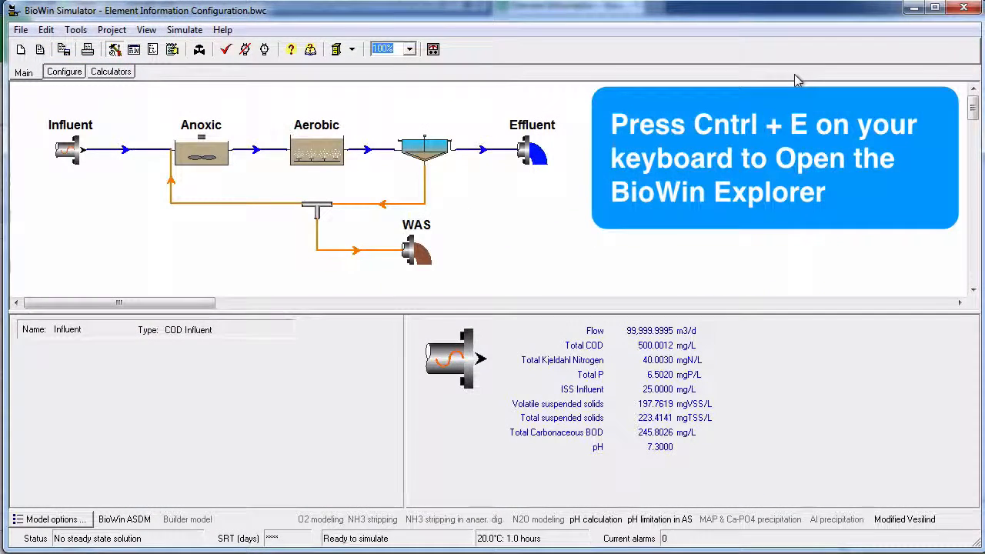
pyautogui.press('Ctrl+E')
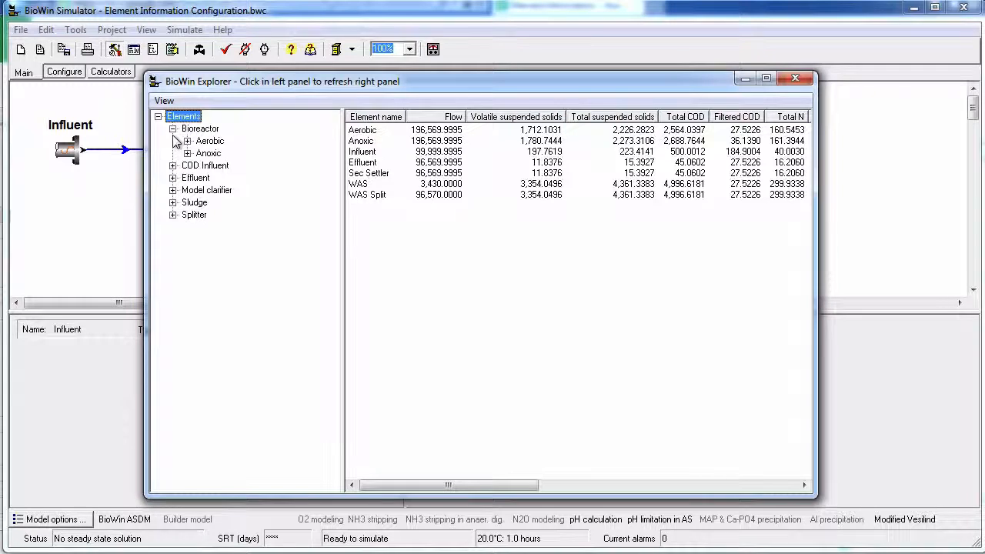
# Step: Expand the Bioreactor and Aerobic branches and list the Aerobic tank's state variables
pyautogui.click(173, 129)
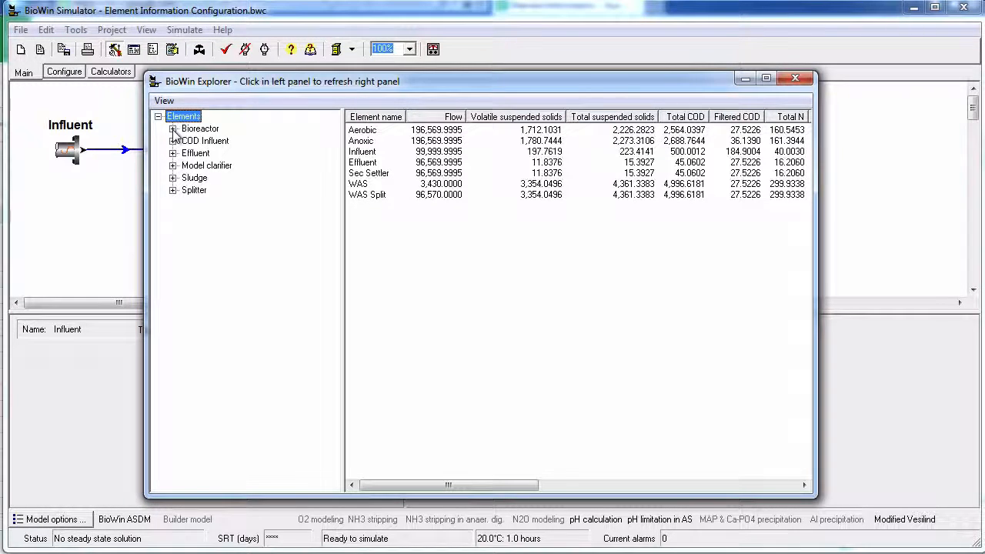
pyautogui.click(173, 129)
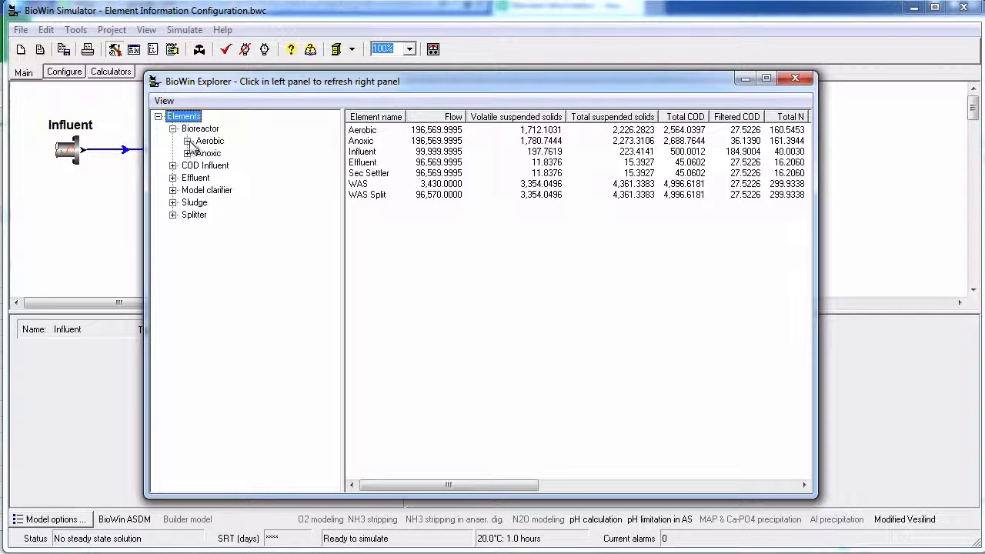
pyautogui.click(187, 141)
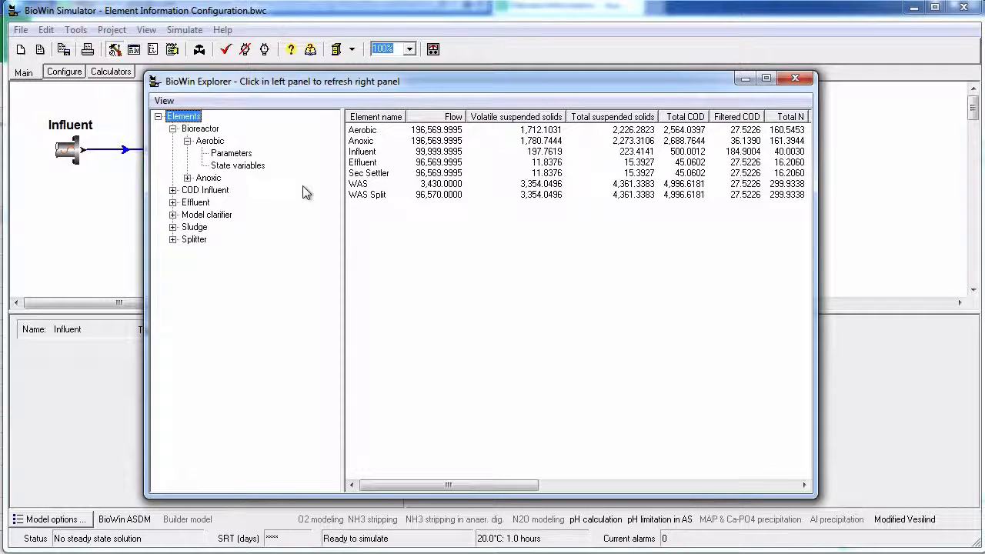
pyautogui.click(237, 167)
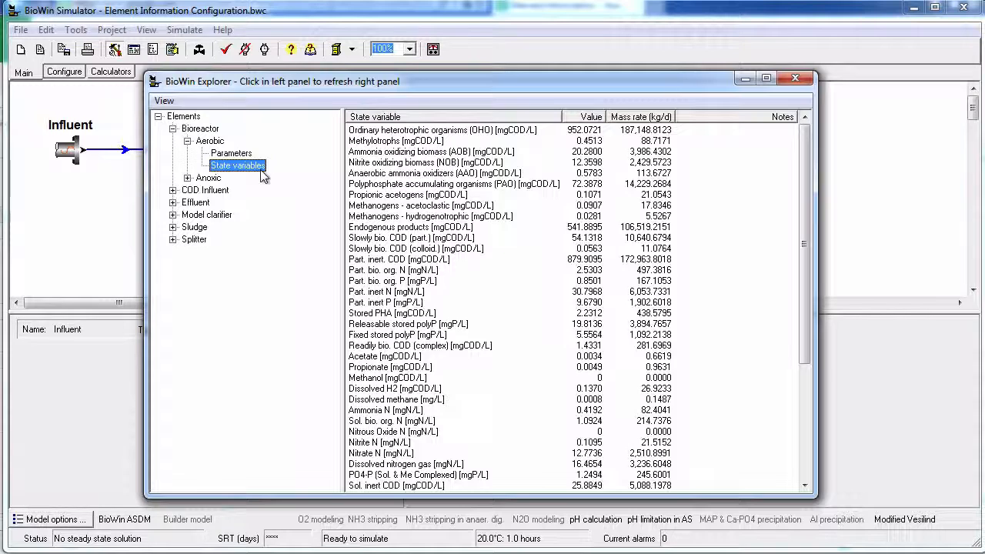
# Step: View the Aerobic tank's parameter sets and summary row, then bring up its Editing Aerobic dialog
pyautogui.click(231, 152)
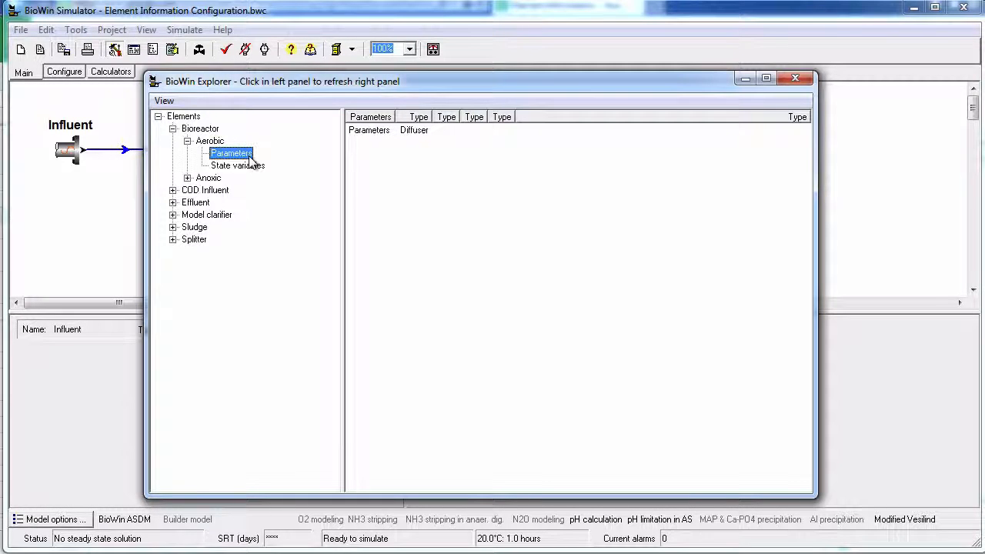
pyautogui.click(209, 140)
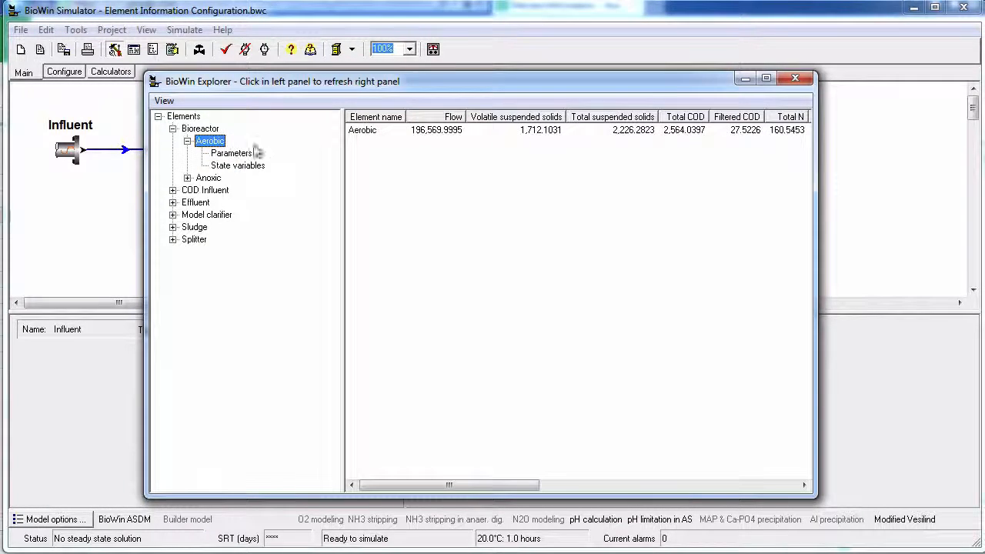
pyautogui.click(363, 129)
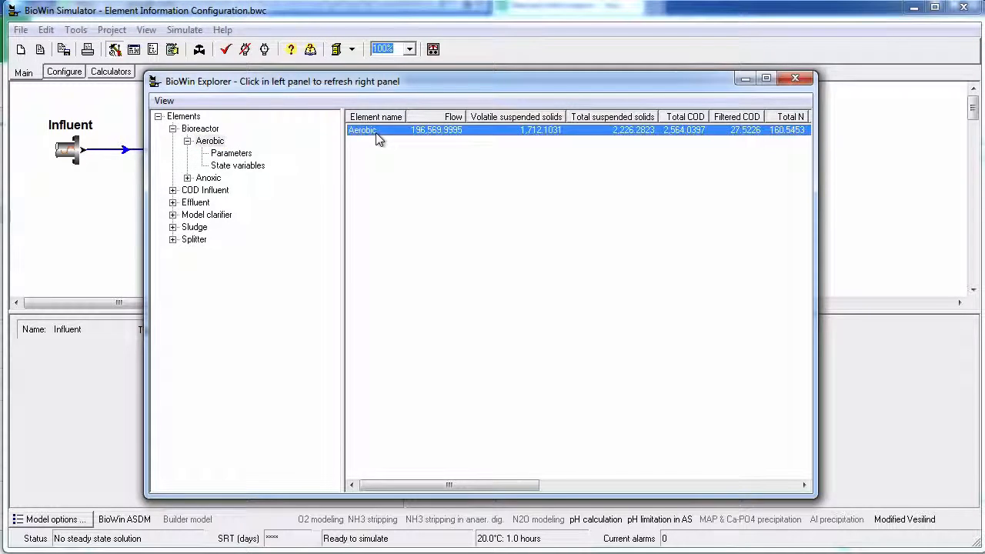
pyautogui.doubleClick(361, 129)
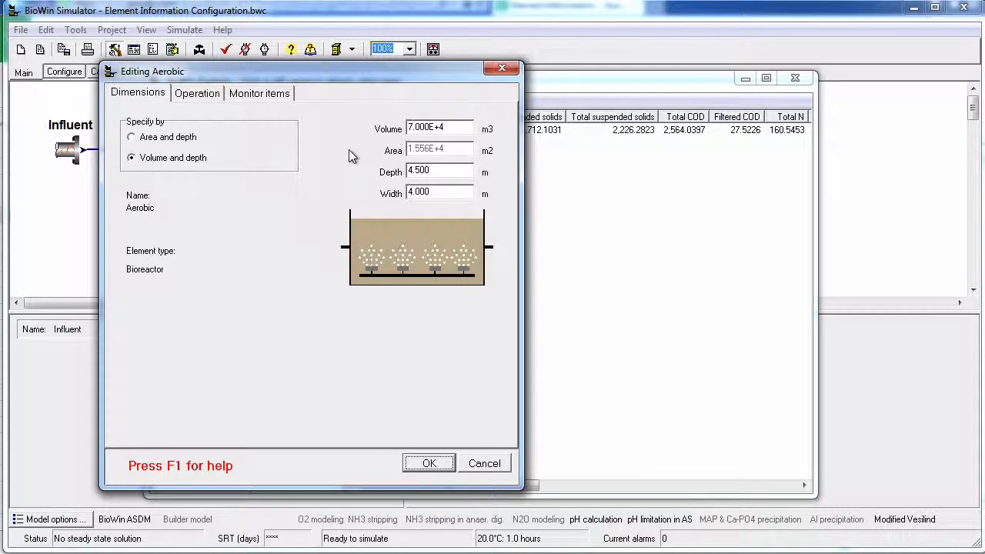
pyautogui.moveTo(352, 157)
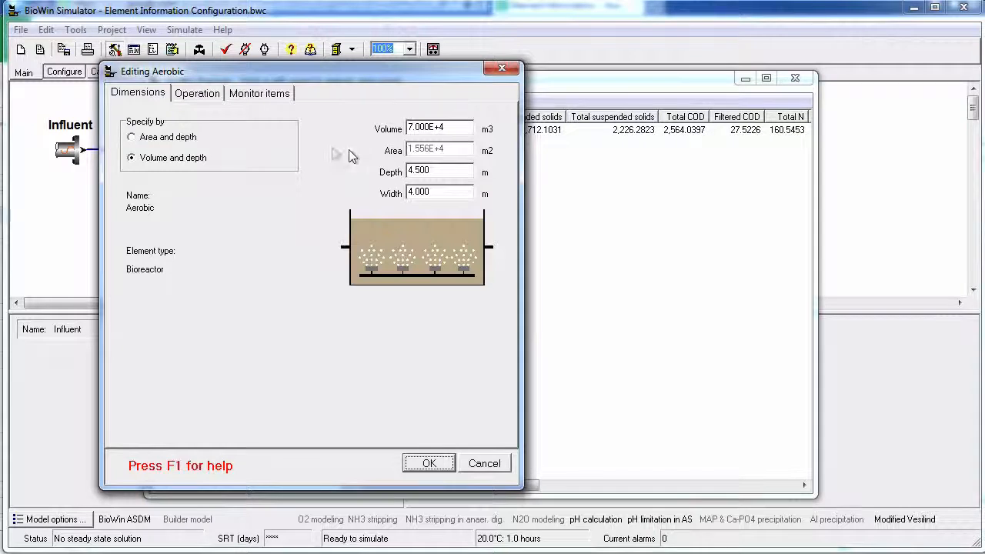
# Step: Review the Aerobic tank's Operation and Monitor items settings without changing them
pyautogui.click(197, 94)
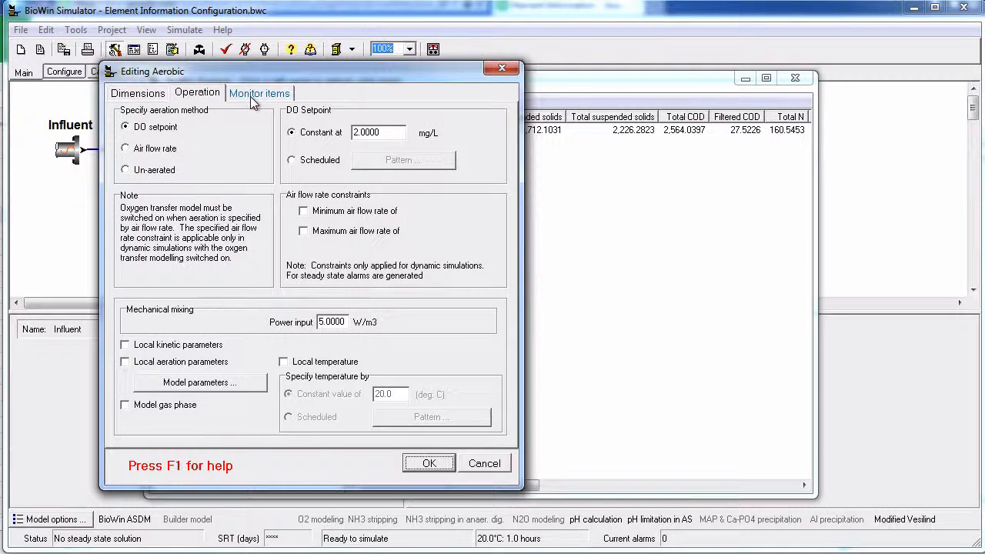
pyautogui.click(258, 93)
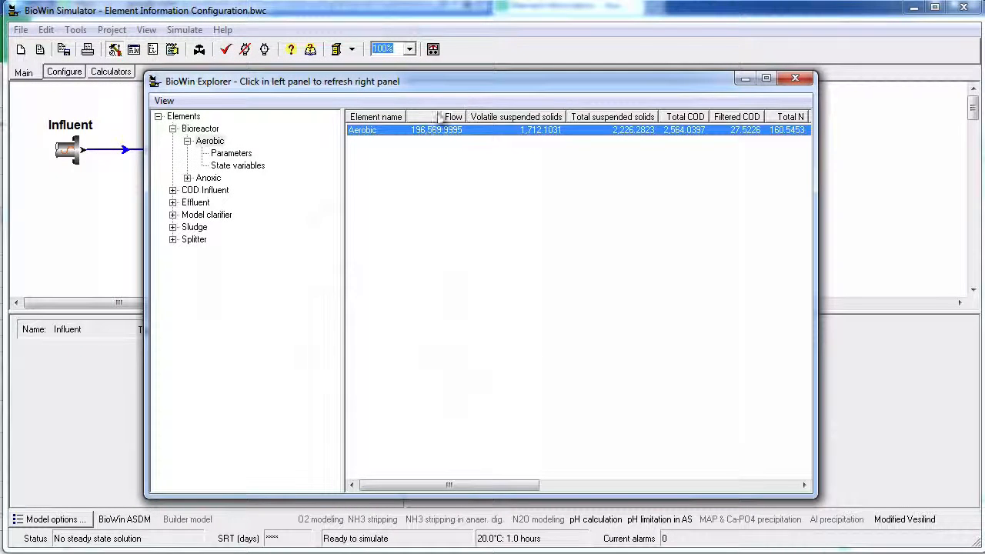
# Step: Review the Aerobic tank's Diffuser parameter values and close them unchanged
pyautogui.click(230, 152)
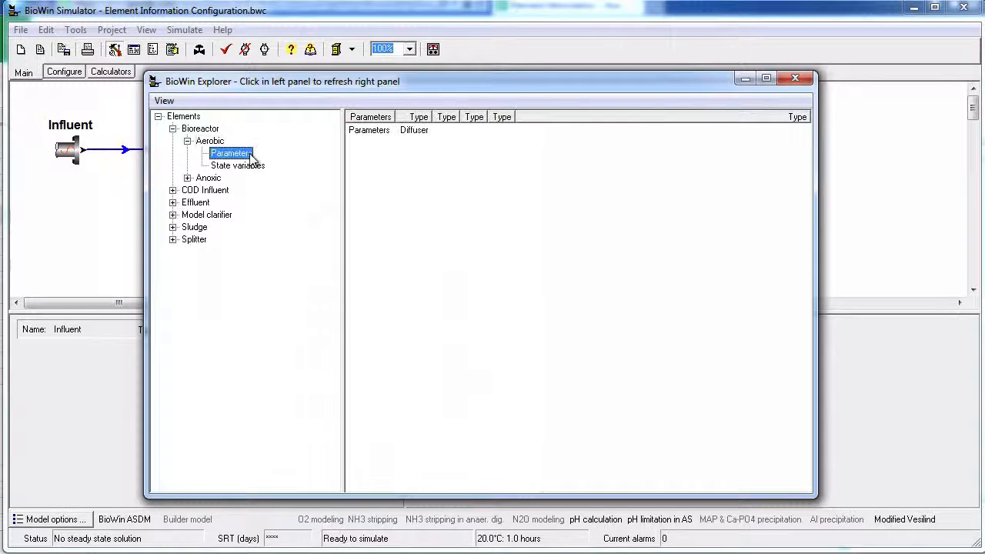
pyautogui.click(388, 129)
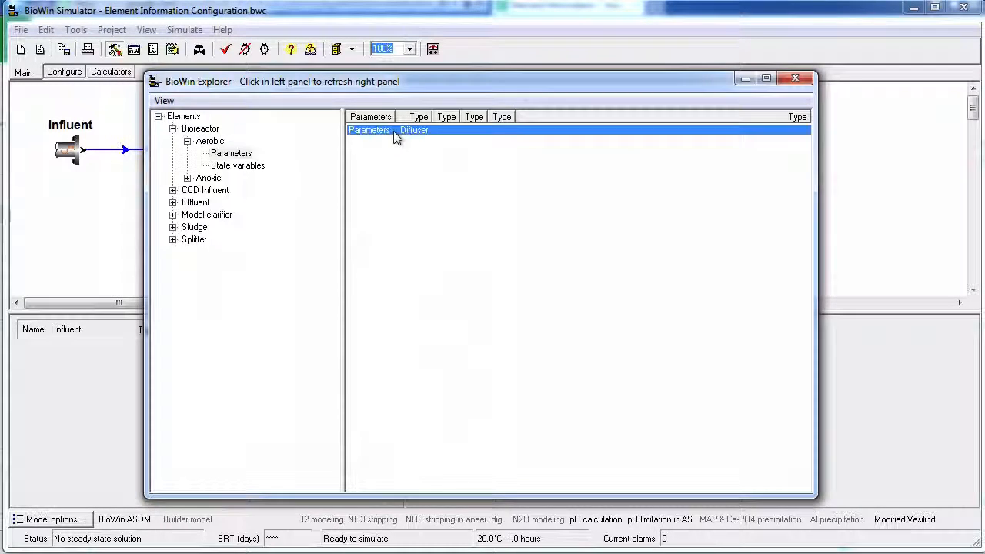
pyautogui.doubleClick(414, 129)
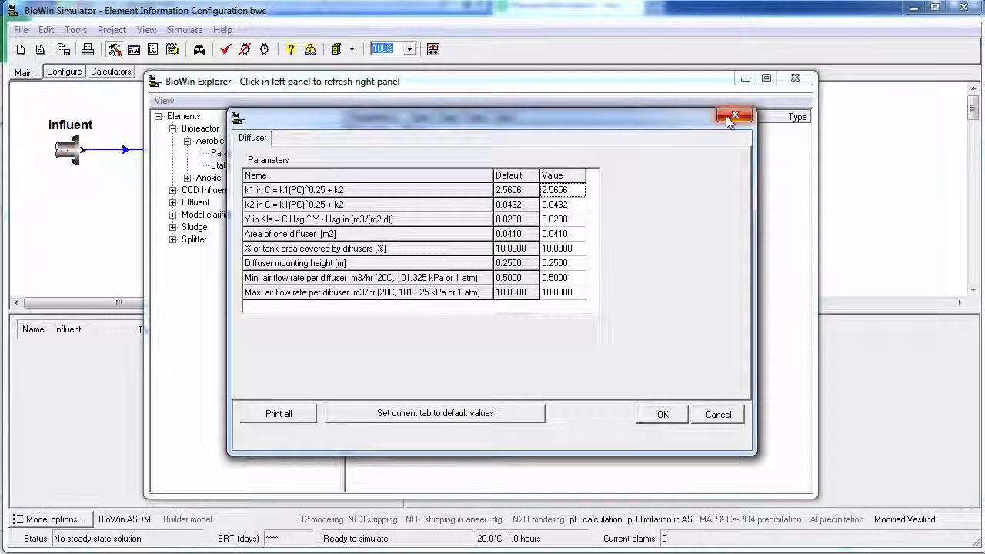
pyautogui.click(731, 114)
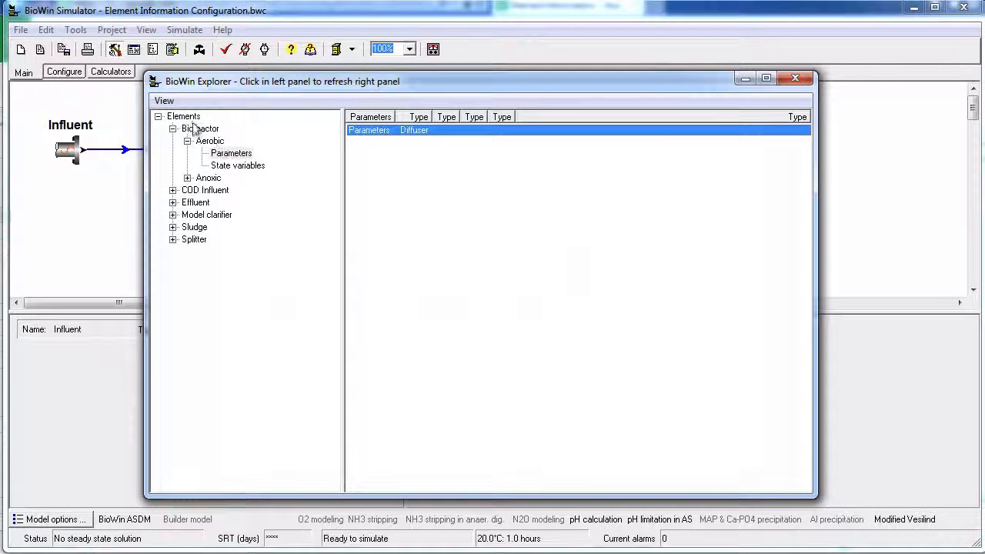
# Step: Copy the Explorer's all-elements summary table to the clipboard
pyautogui.click(183, 117)
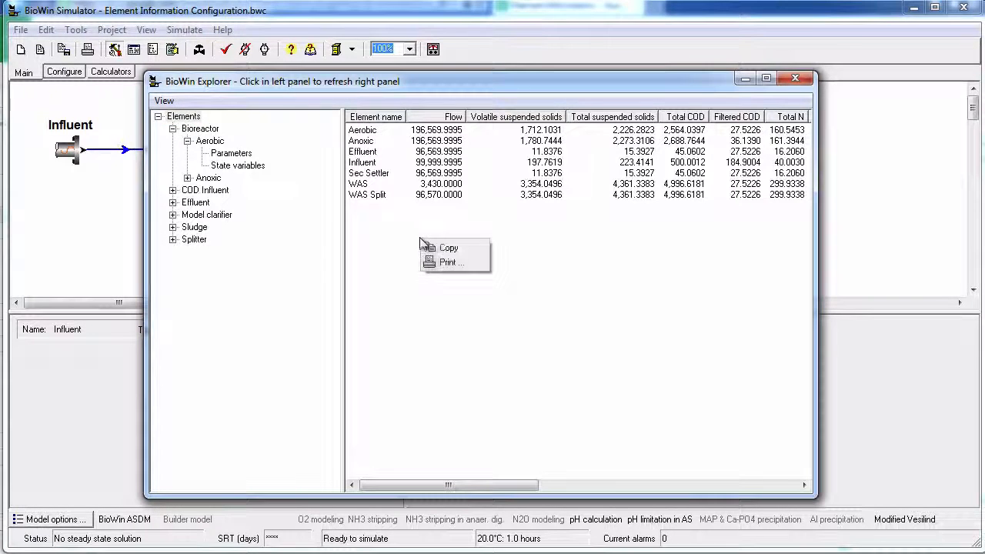
pyautogui.click(308, 444)
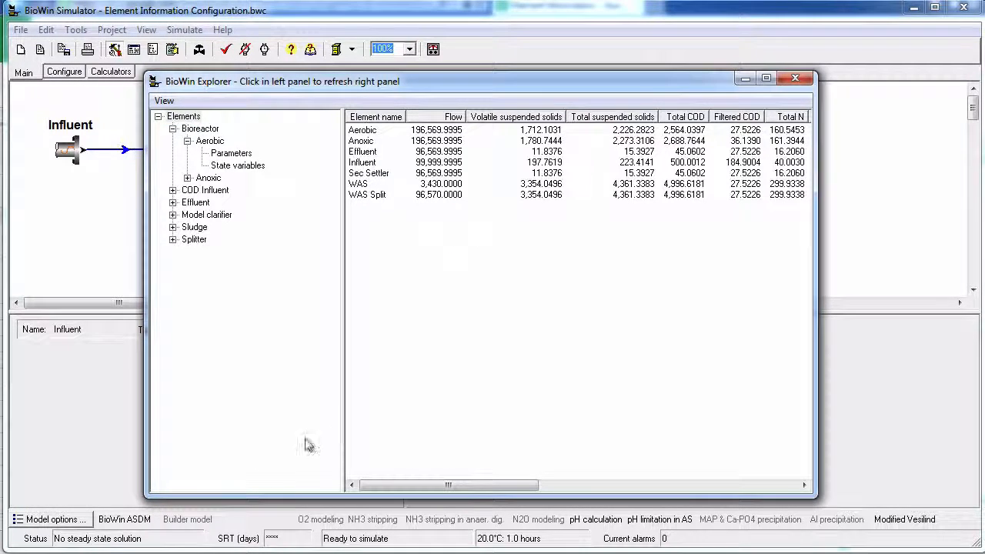